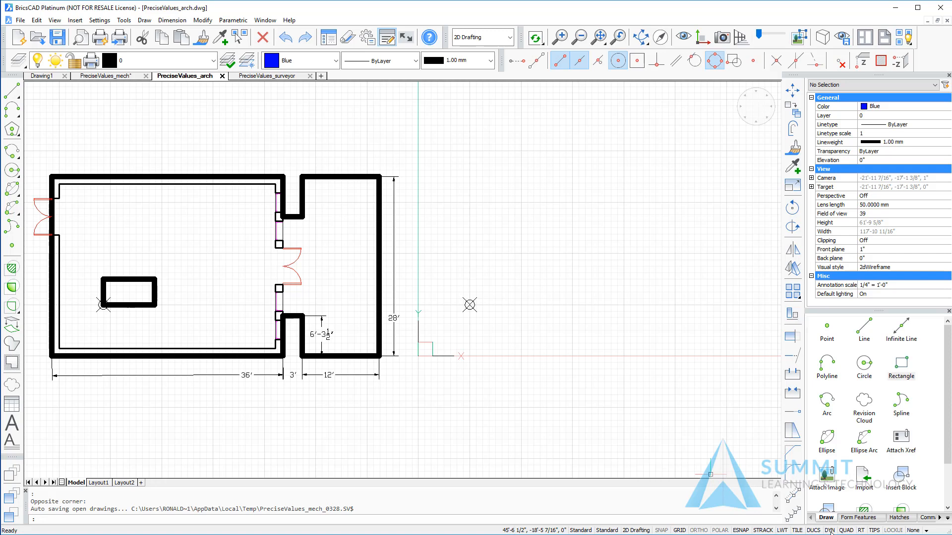
{"action": "mouse_move", "coordinate": [88, 138]}
{"action": "type", "text": "0"}
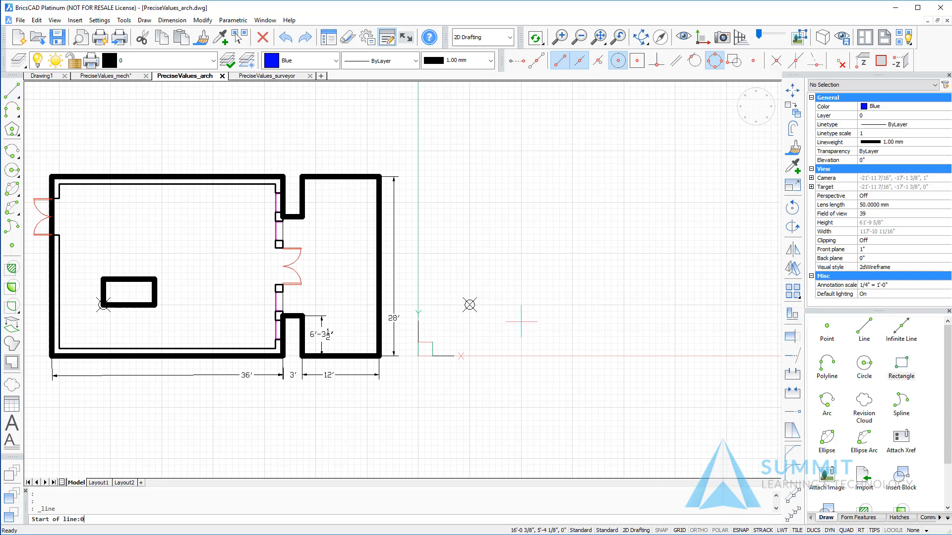
{"action": "type", "text": ",0"}
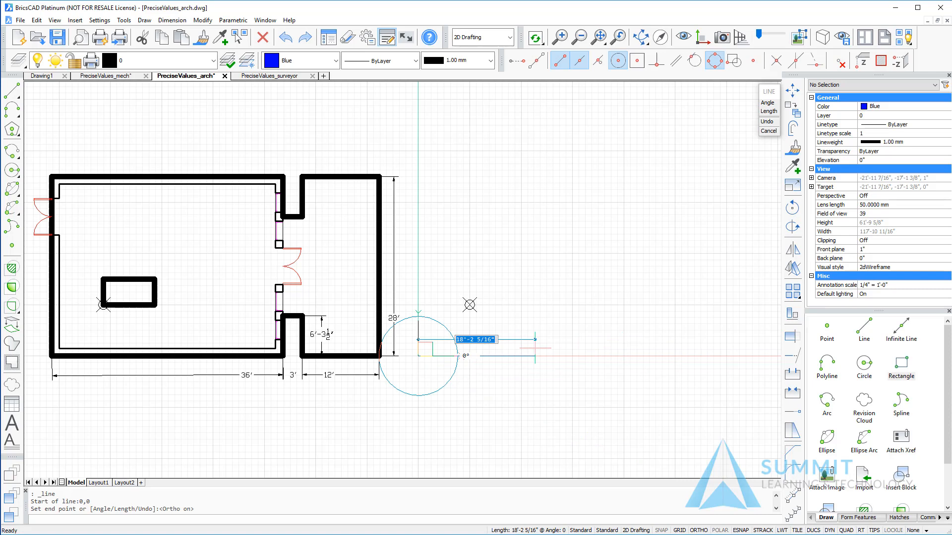
{"action": "type", "text": "36"}
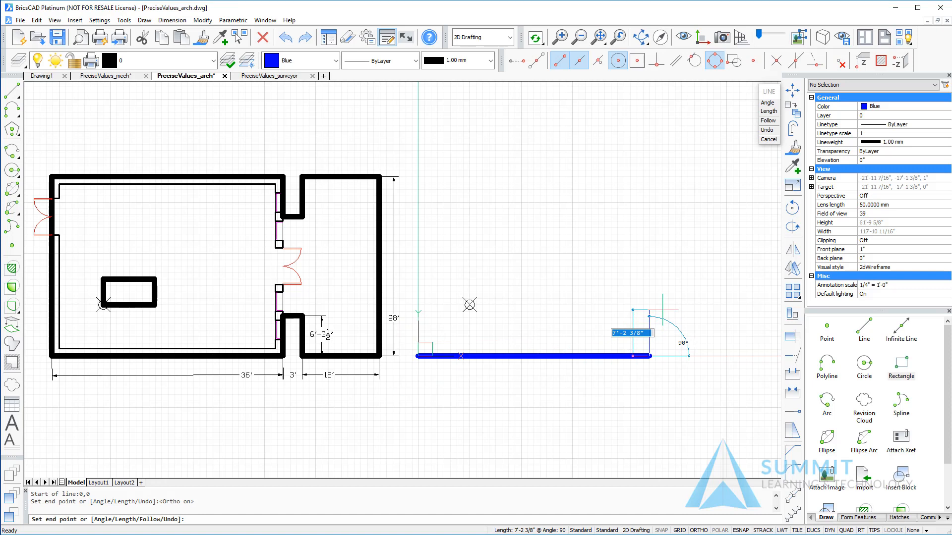
{"action": "type", "text": "6'-3-1"}
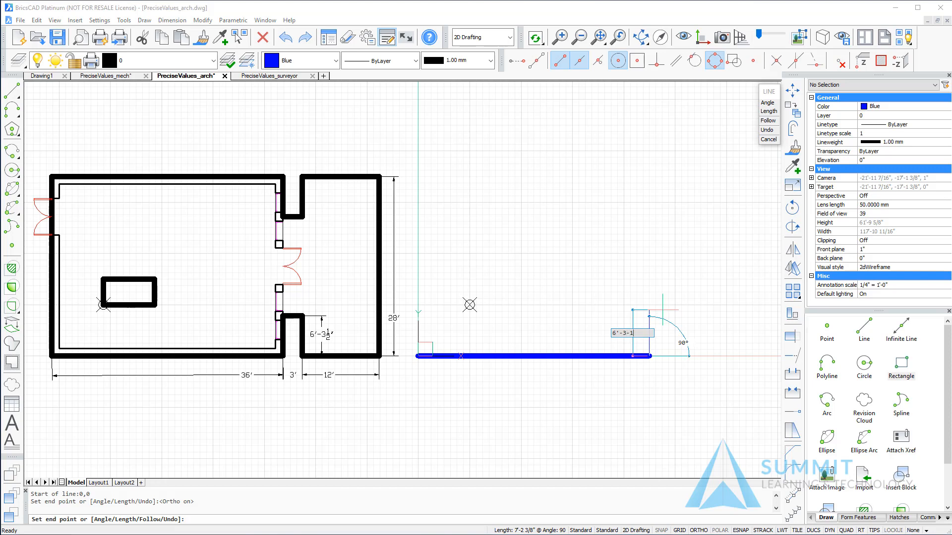
{"action": "type", "text": "/2"}
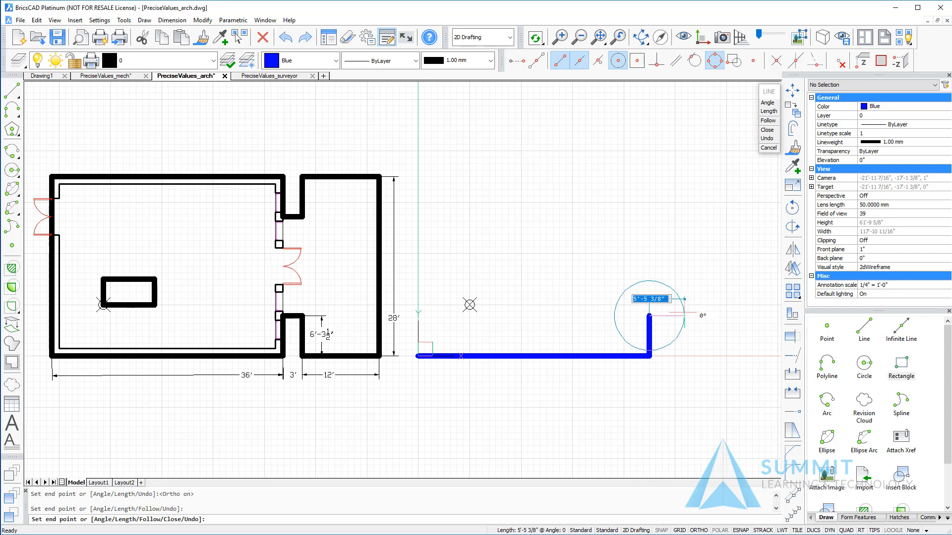
{"action": "type", "text": "3'"}
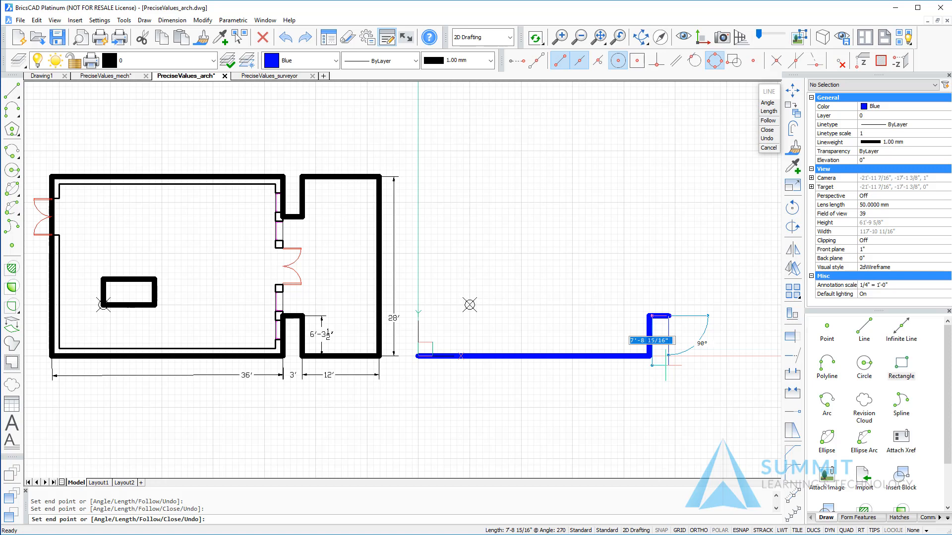
{"action": "type", "text": "6-"}
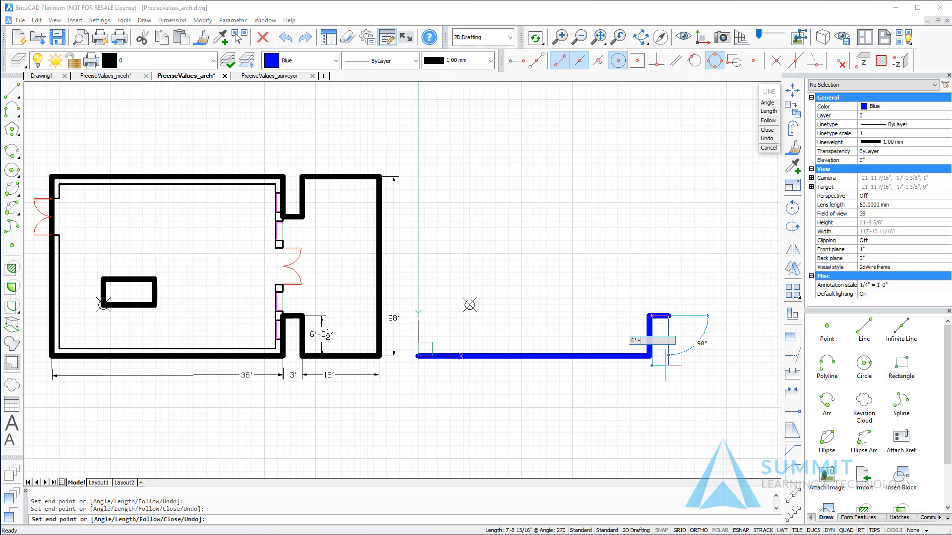
{"action": "type", "text": "3-1/2"}
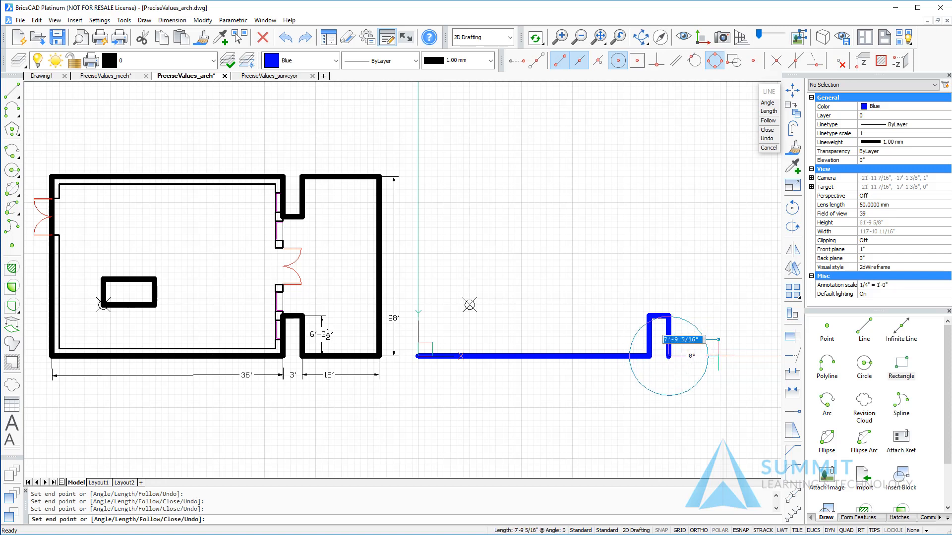
{"action": "type", "text": "12'"}
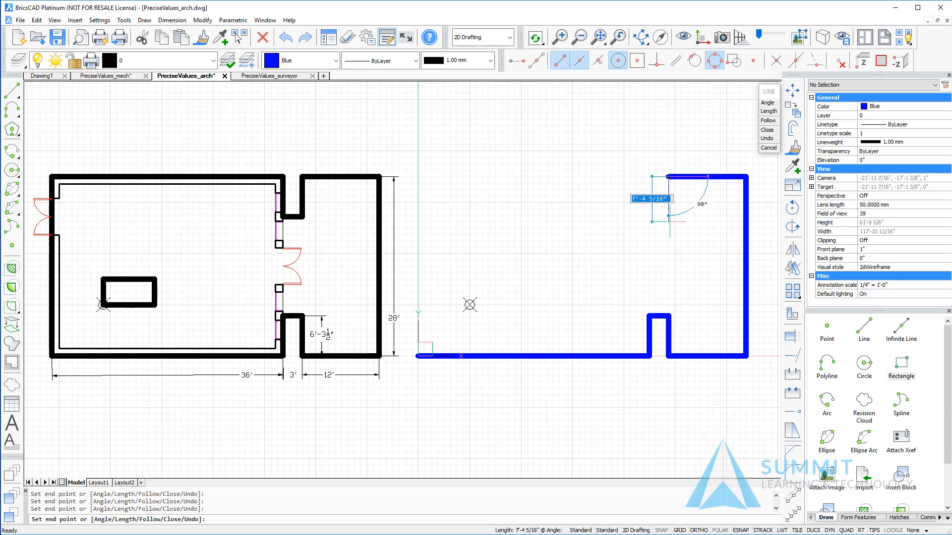
{"action": "type", "text": "6"}
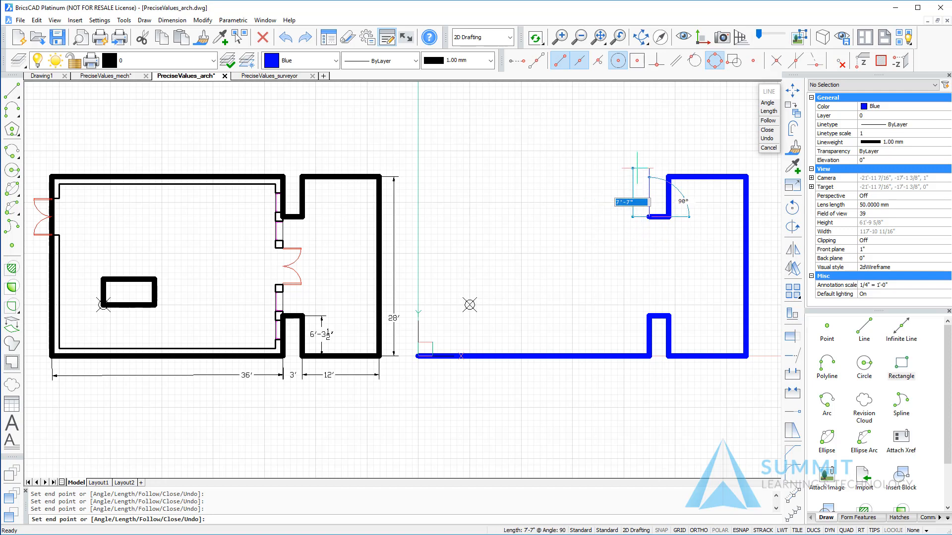
{"action": "type", "text": "6-"}
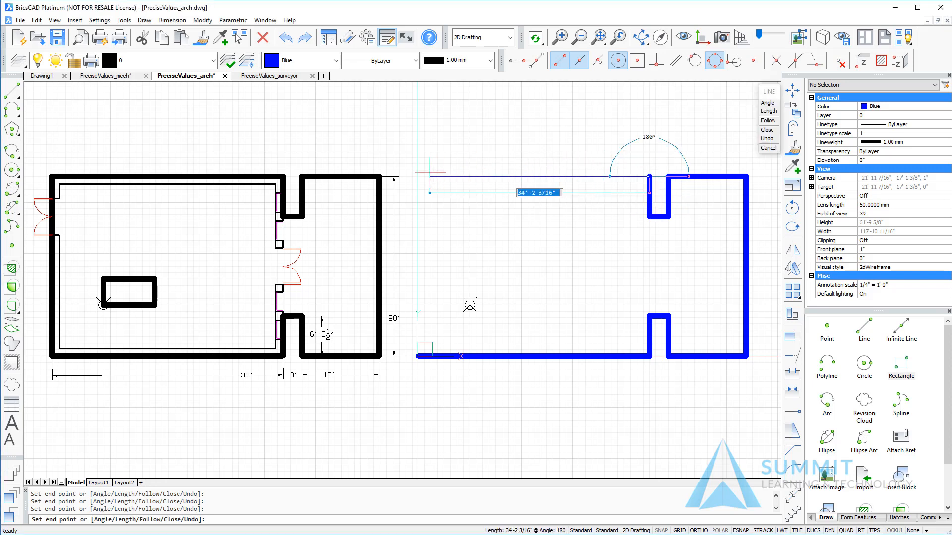
{"action": "type", "text": "36"}
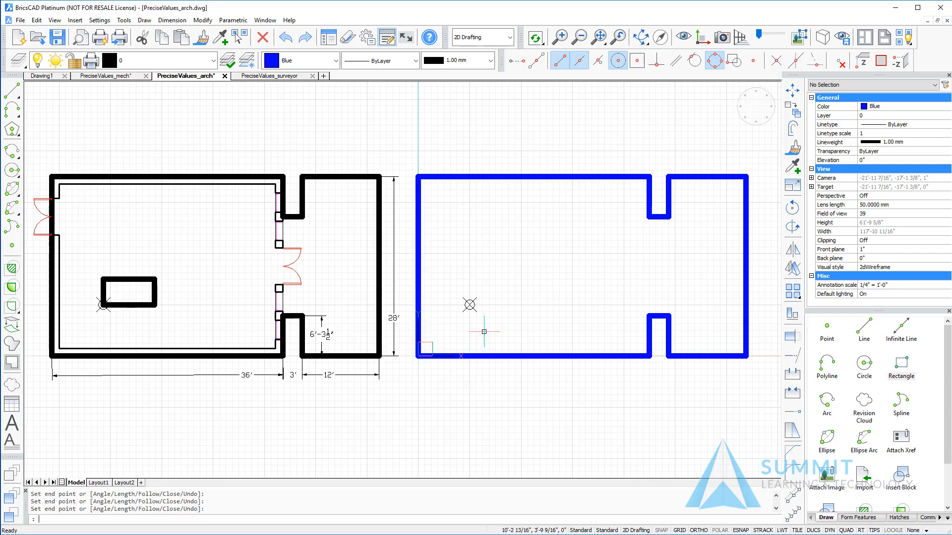
{"action": "mouse_move", "coordinate": [510, 214]}
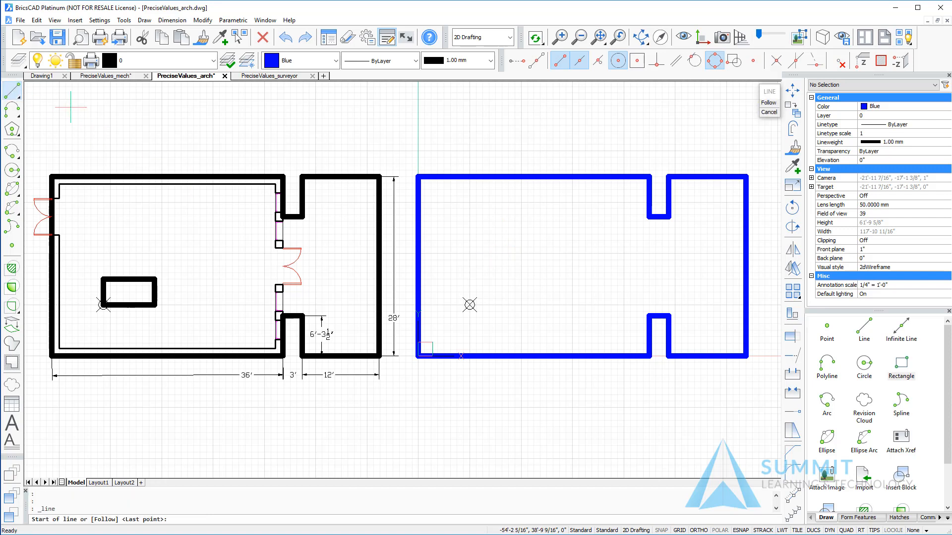
{"action": "mouse_move", "coordinate": [496, 265]}
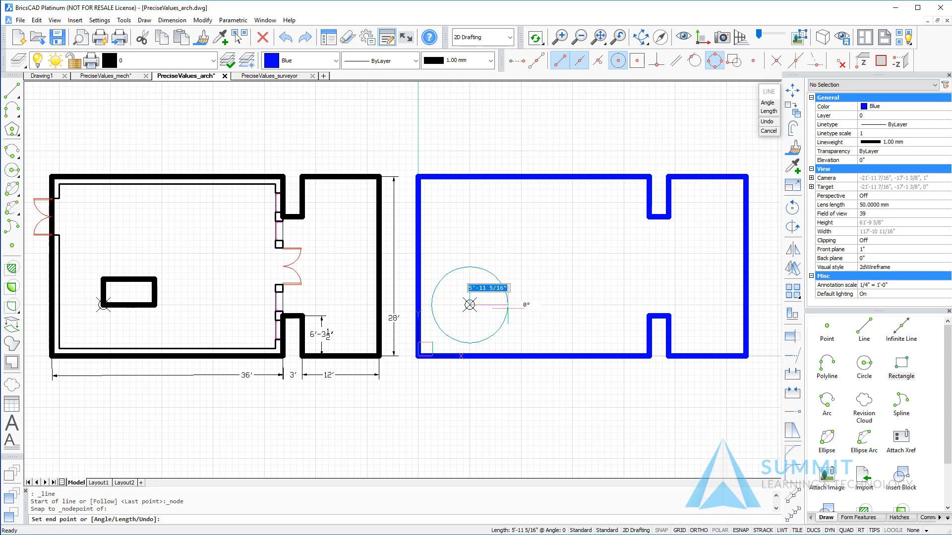
{"action": "mouse_move", "coordinate": [503, 304]}
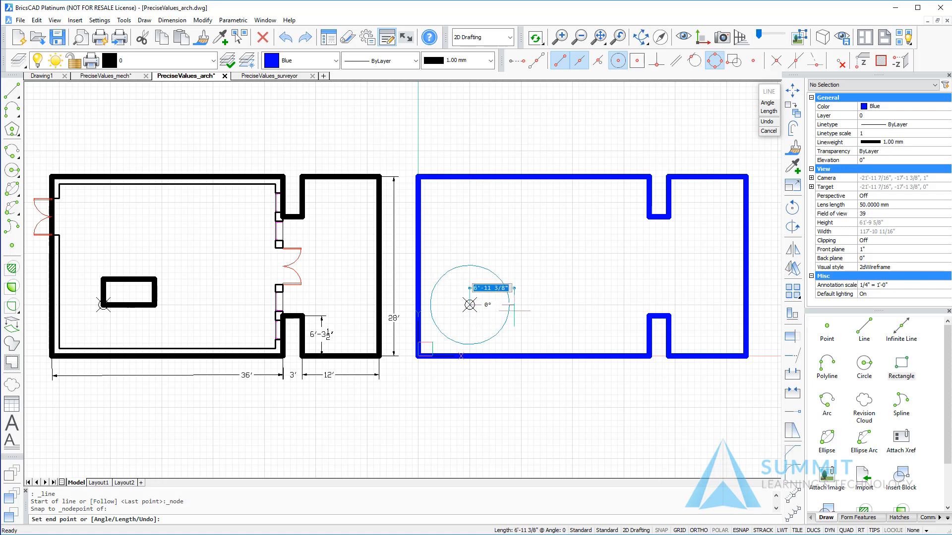
{"action": "type", "text": "96"}
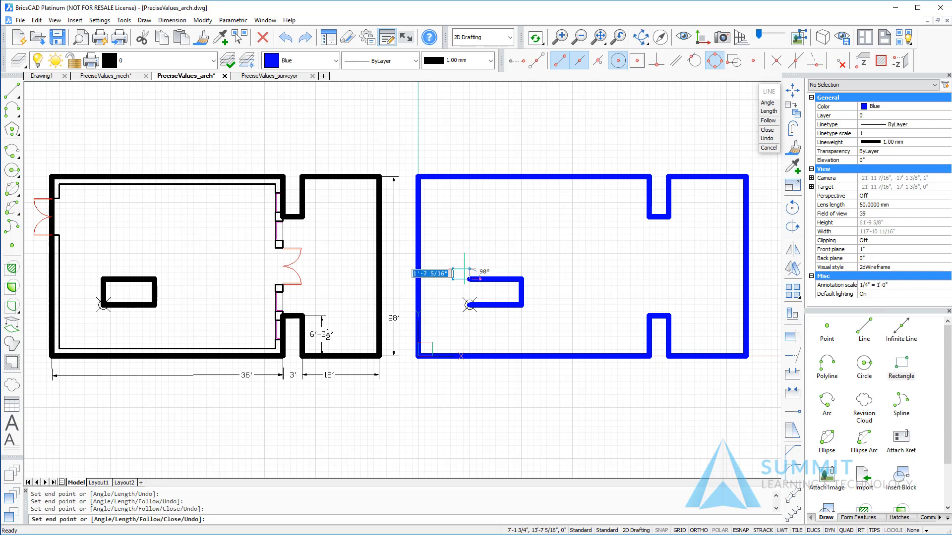
{"action": "type", "text": "c"}
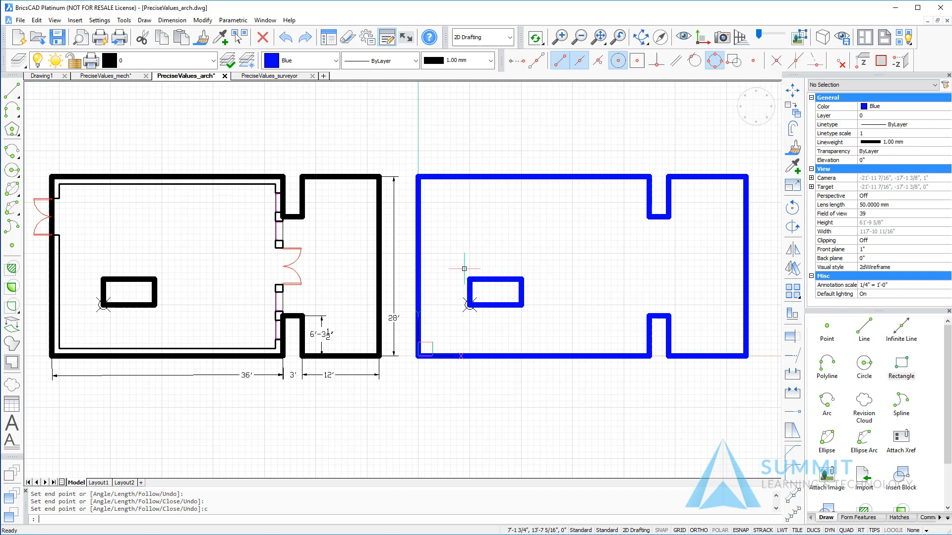
{"action": "mouse_move", "coordinate": [463, 314]}
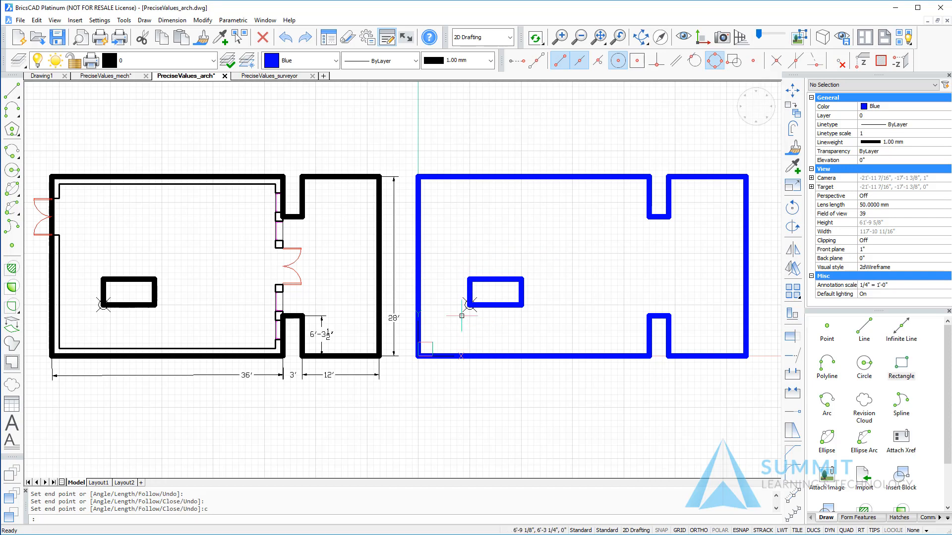